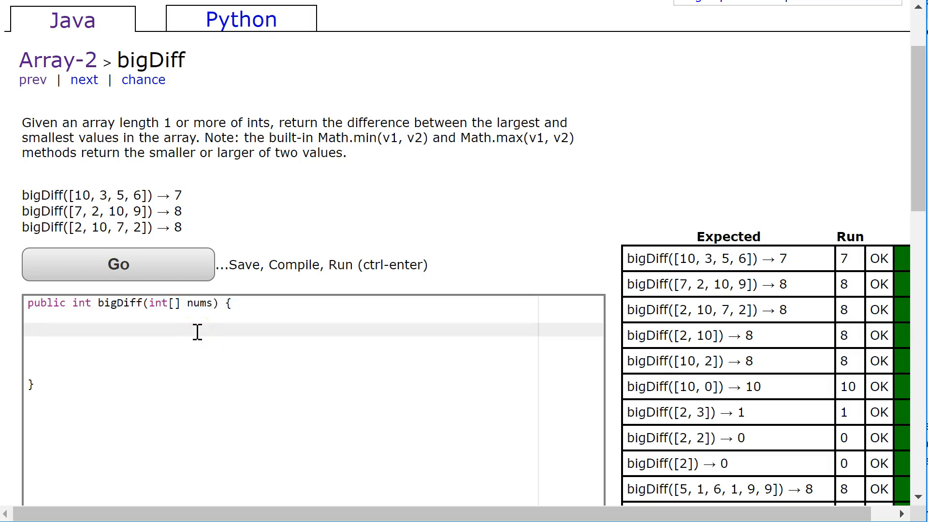
Write a comment: look at each element to find max and min, then find the difference.
type("//We are")
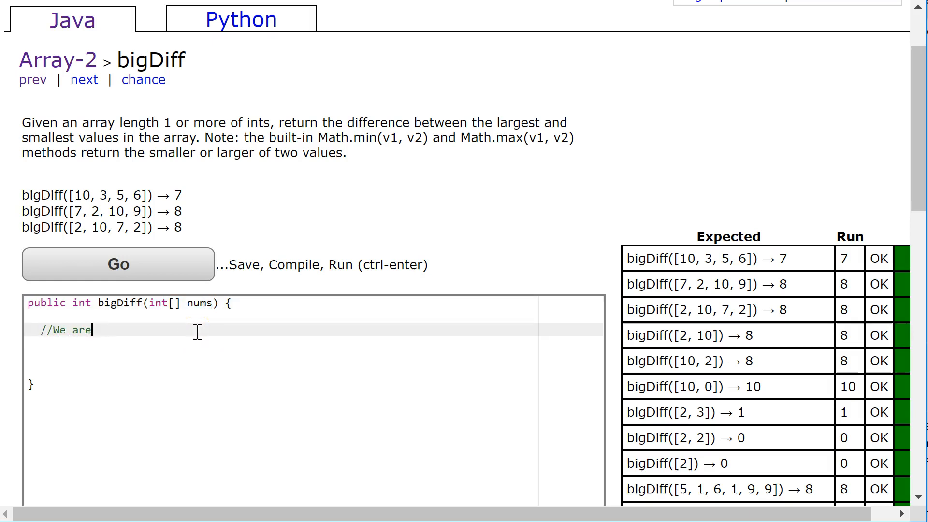
type("going to")
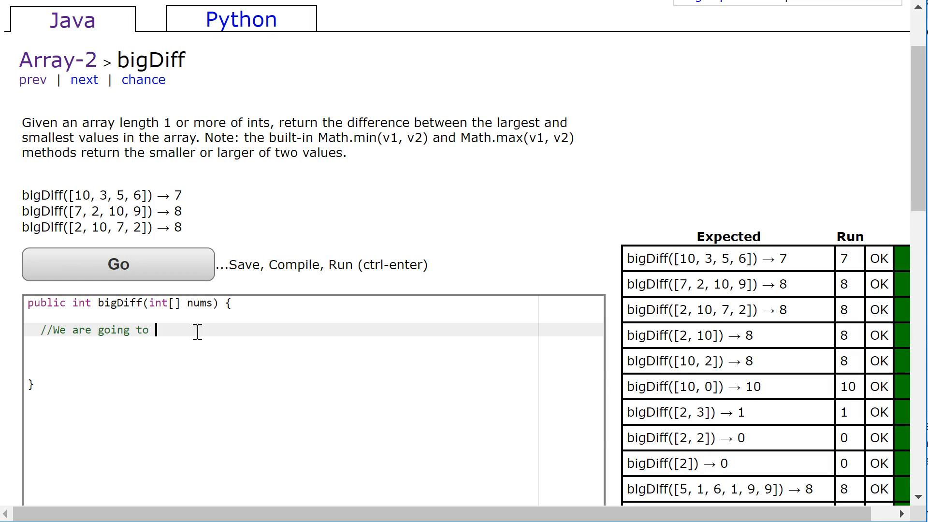
type("look at each element and find the max and min from the")
type("//arra")
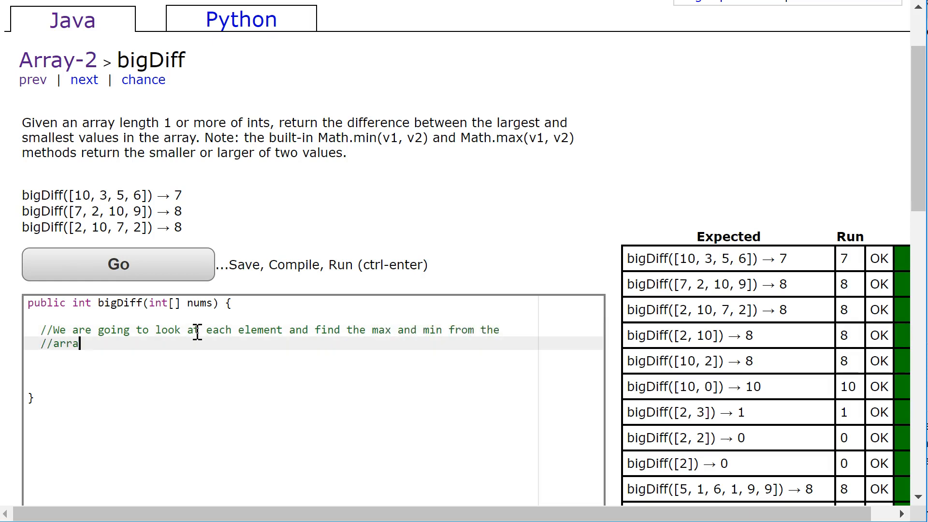
type("y and then we are going to sub")
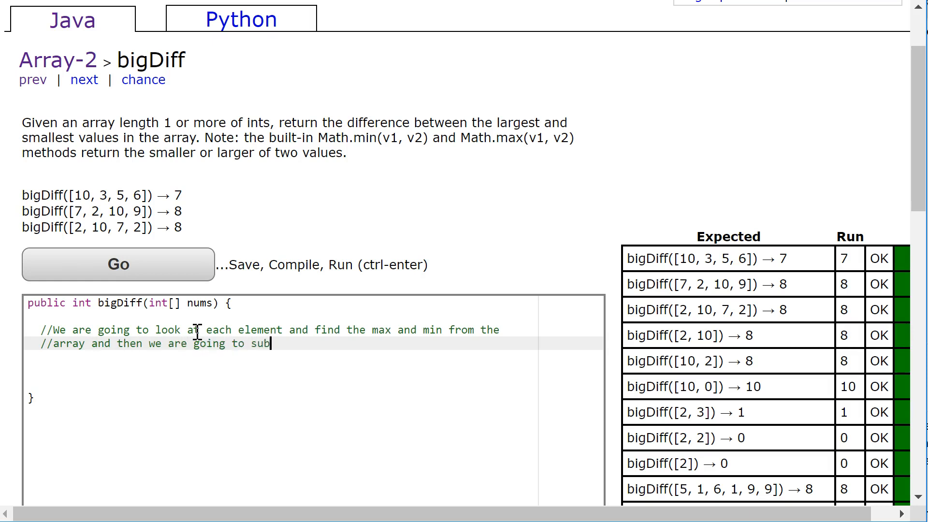
type("find the different.")
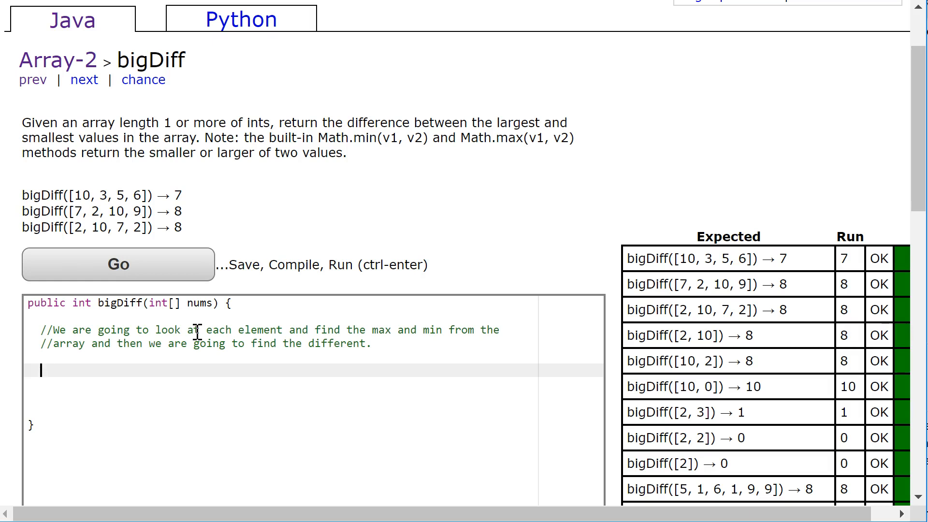
Declare int max = nums[0]; and int min = nums[0]; with a comment about initializing to an array element.
type("int")
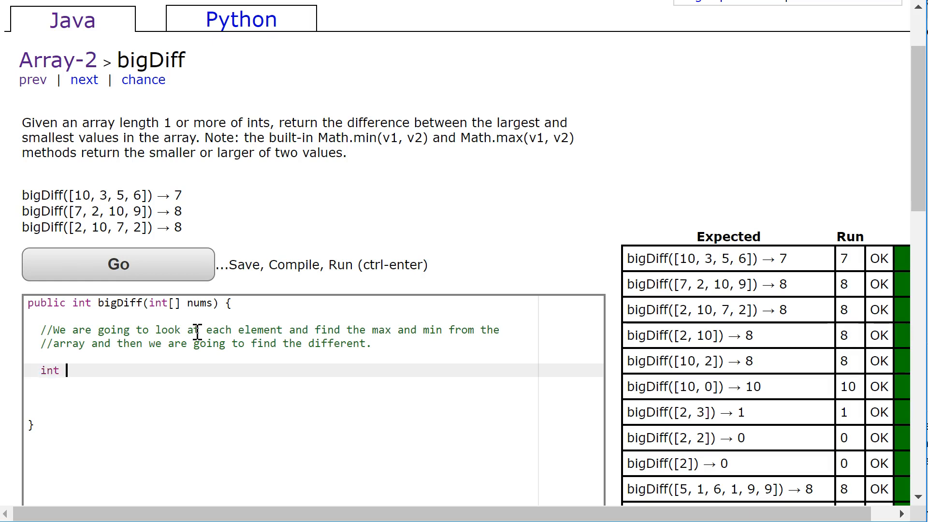
type("max =")
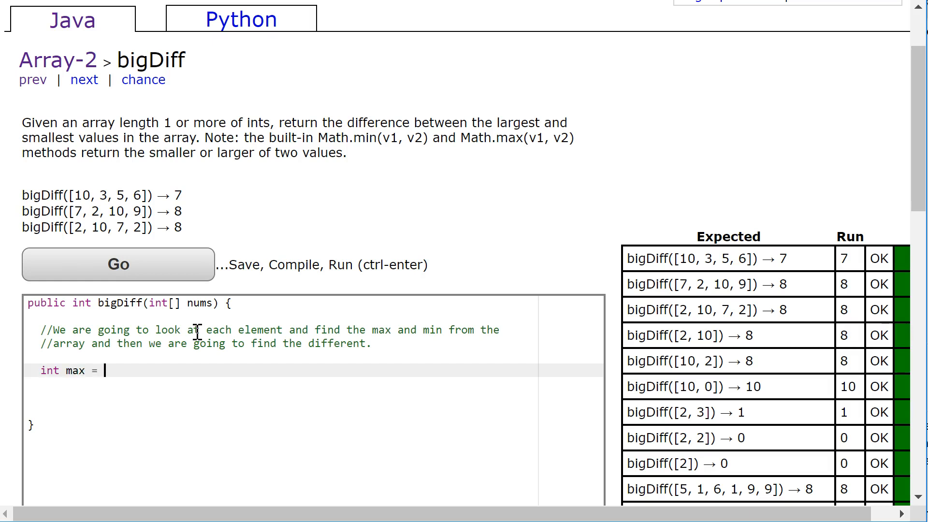
type("nums[0];")
type("int min")
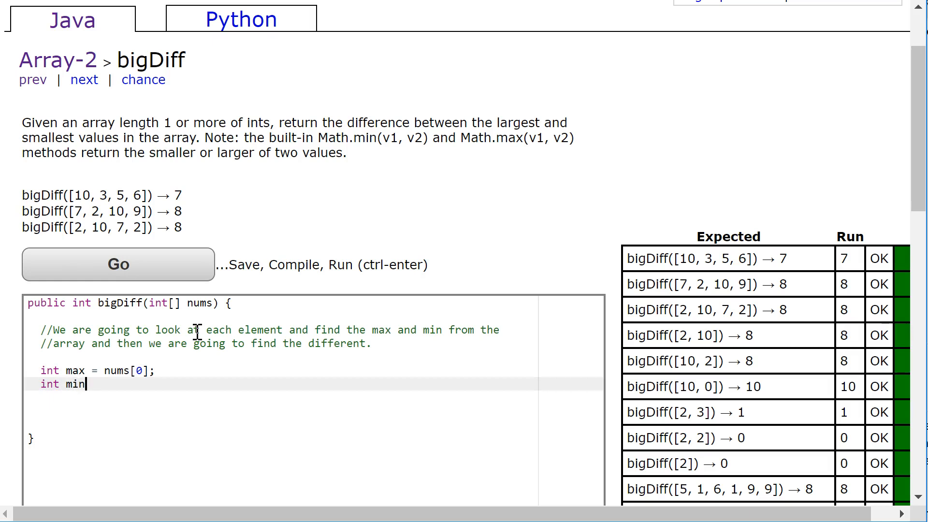
type("= nums[0];")
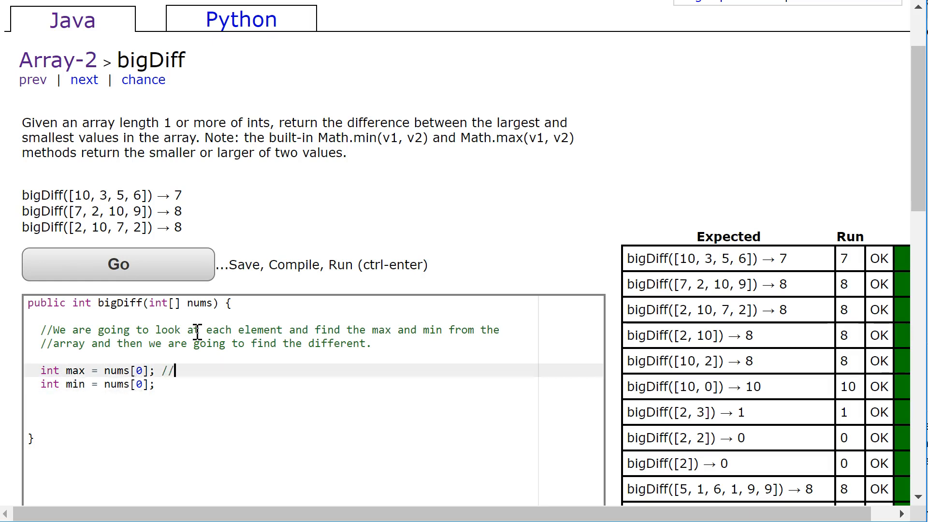
type("Always initalize max")
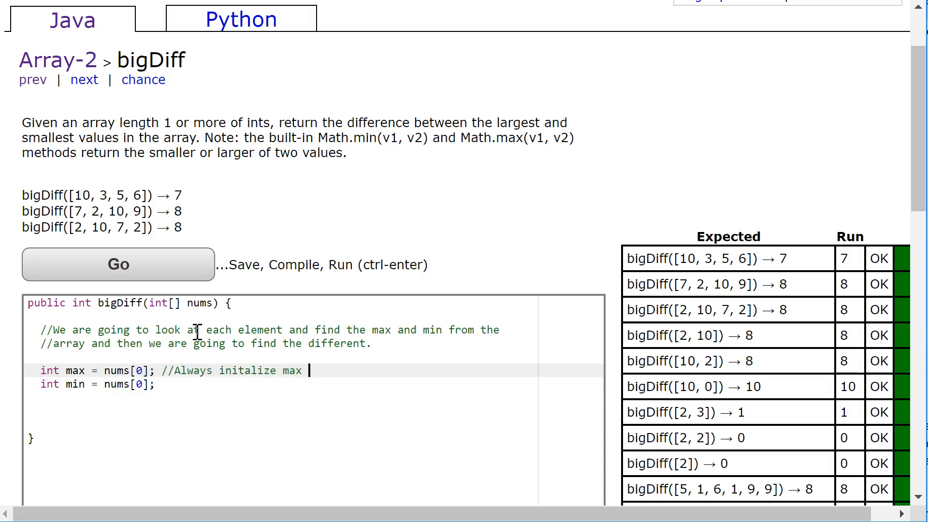
type("and min to an element in the array.")
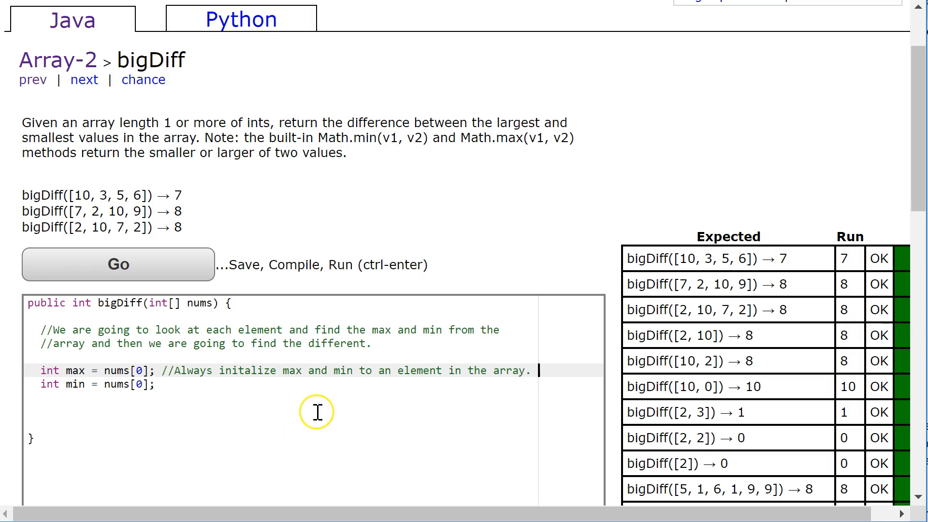
mouse_move(70, 195)
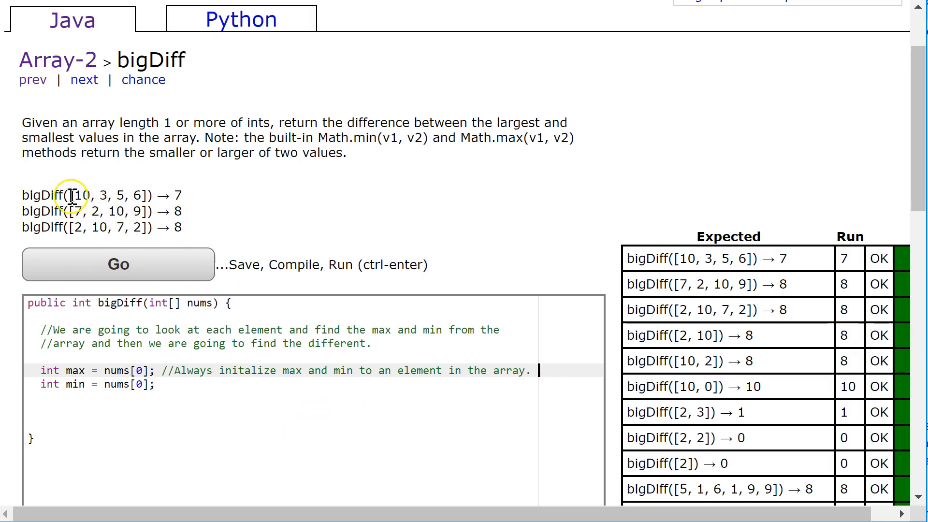
left_click_drag(71, 195, 160, 195)
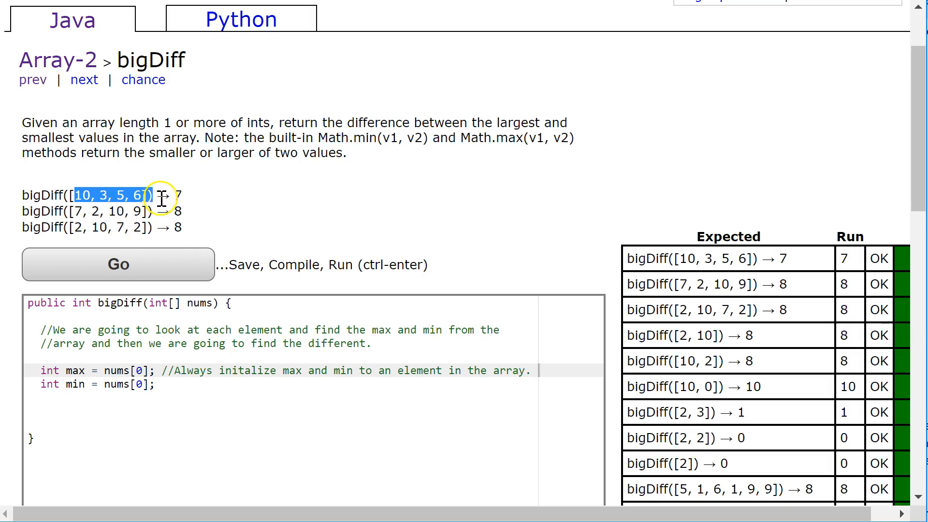
left_click(92, 212)
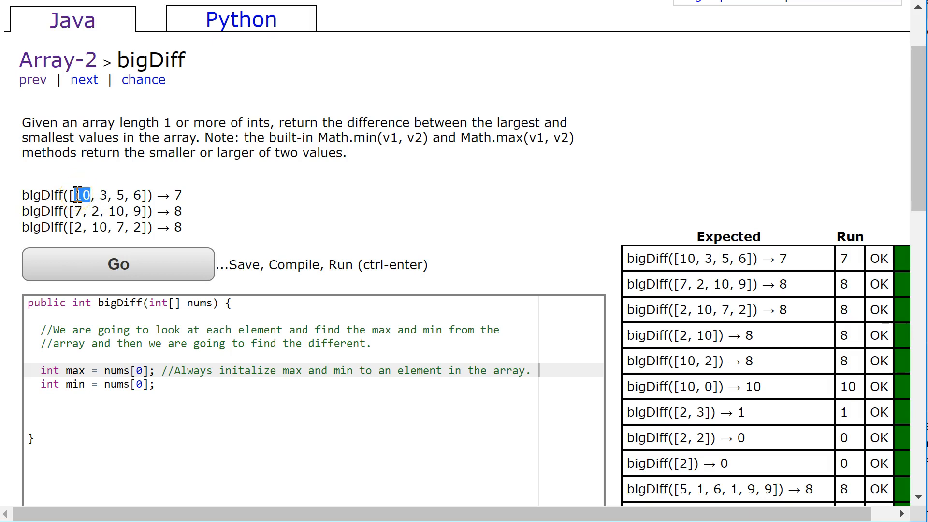
mouse_move(46, 248)
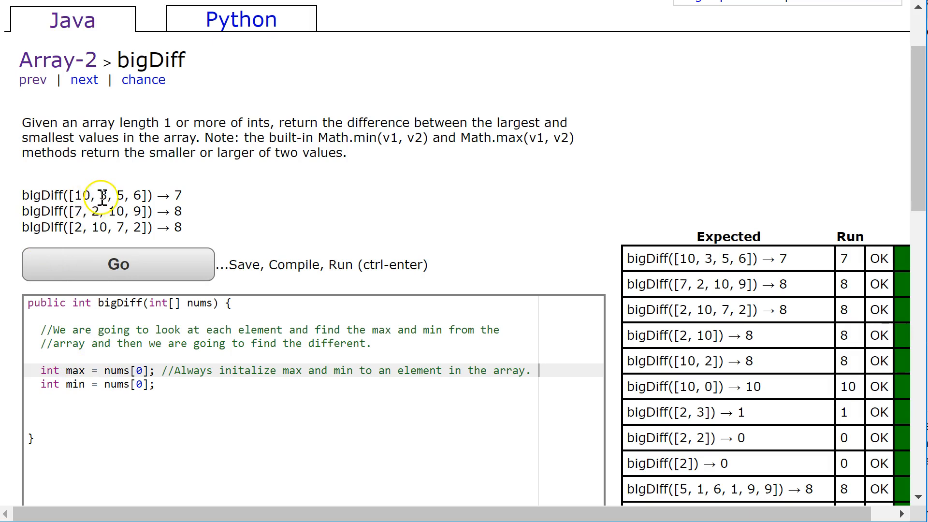
double_click(104, 195)
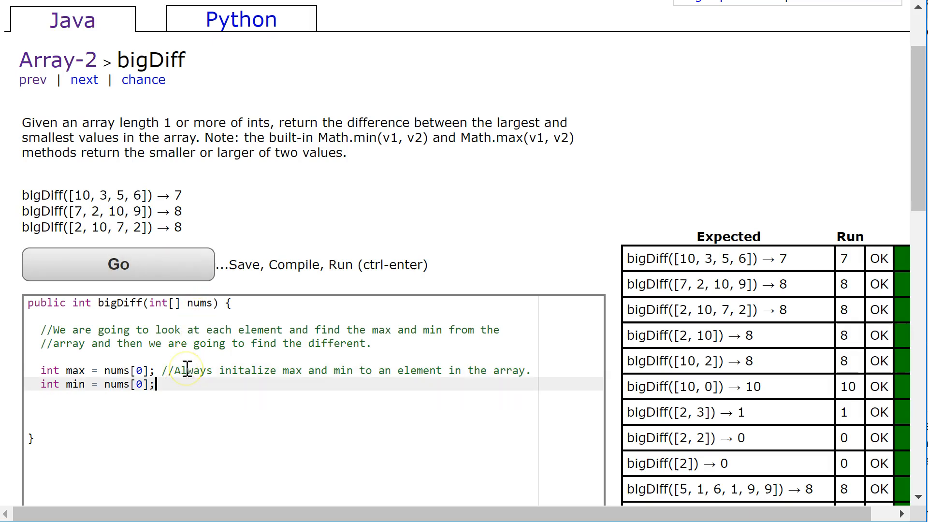
mouse_move(89, 209)
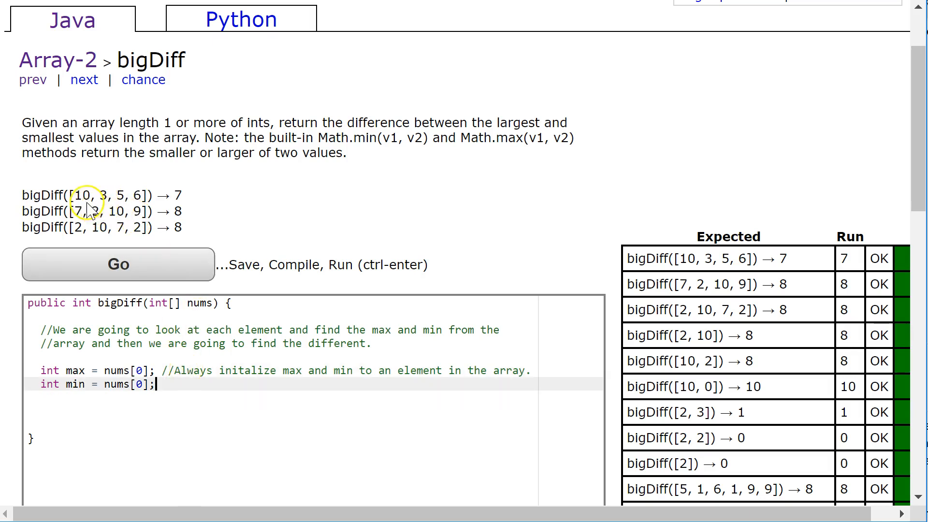
mouse_move(275, 429)
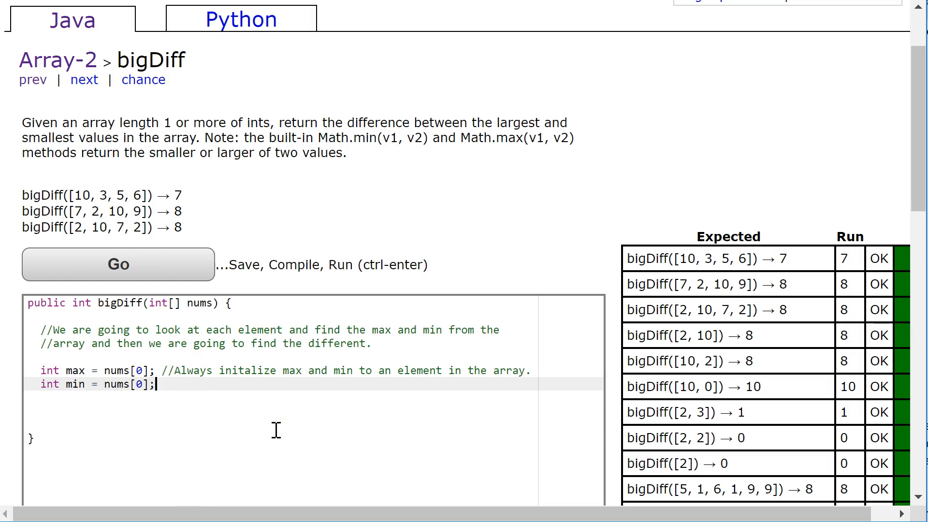
Write the loop header for (int i = 0; i < nums.length; i = i + 1) {.
type("for")
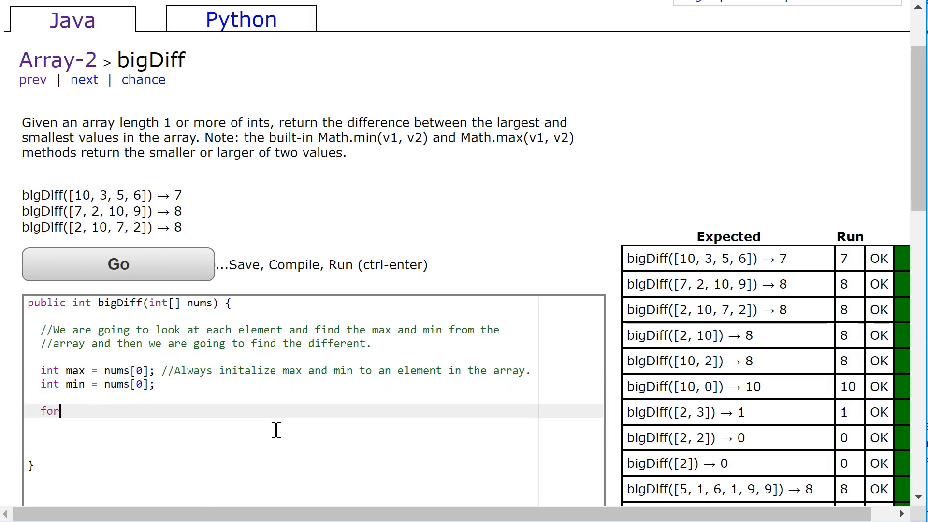
type("(int i = 0)")
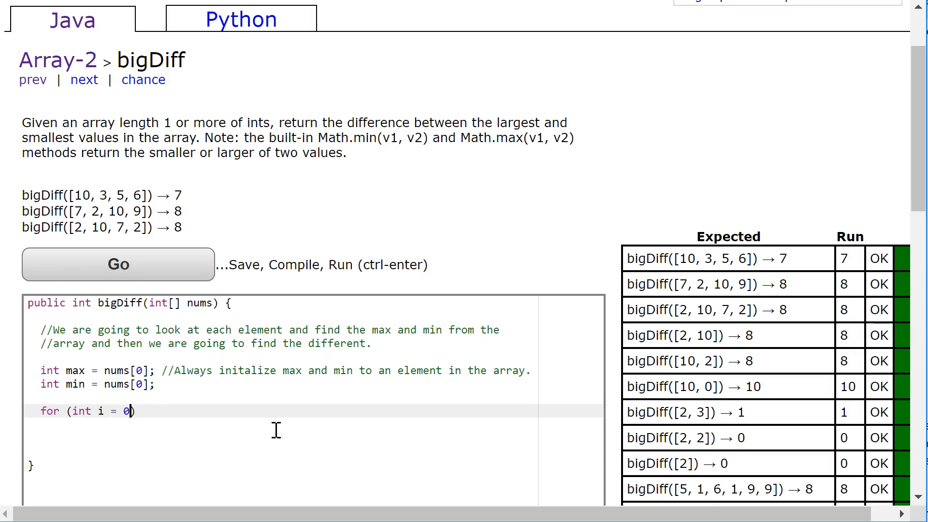
type("; i <")
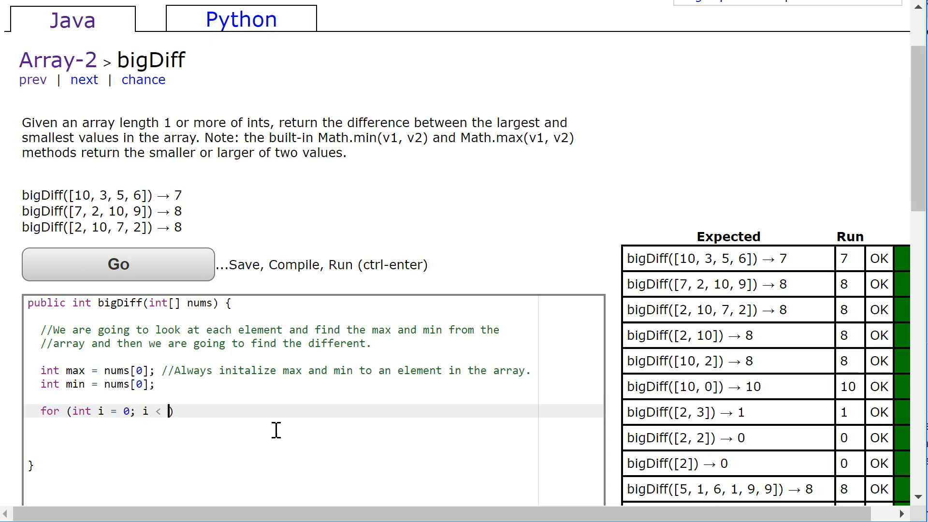
type("nums")
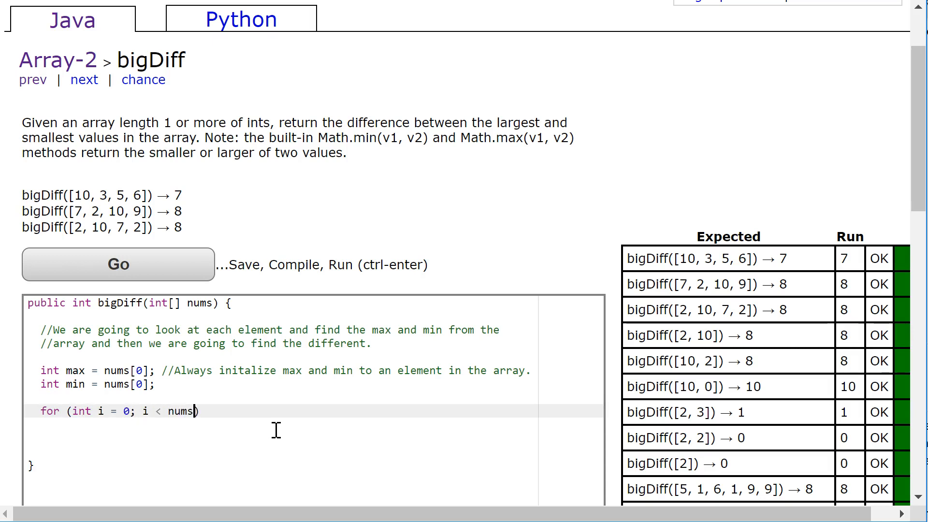
type(".length; i =")
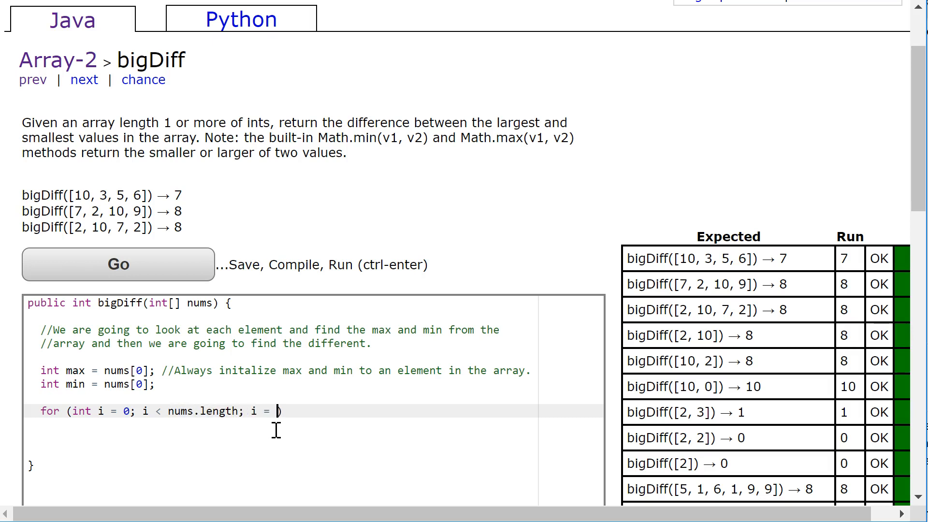
type("i + 1) {")
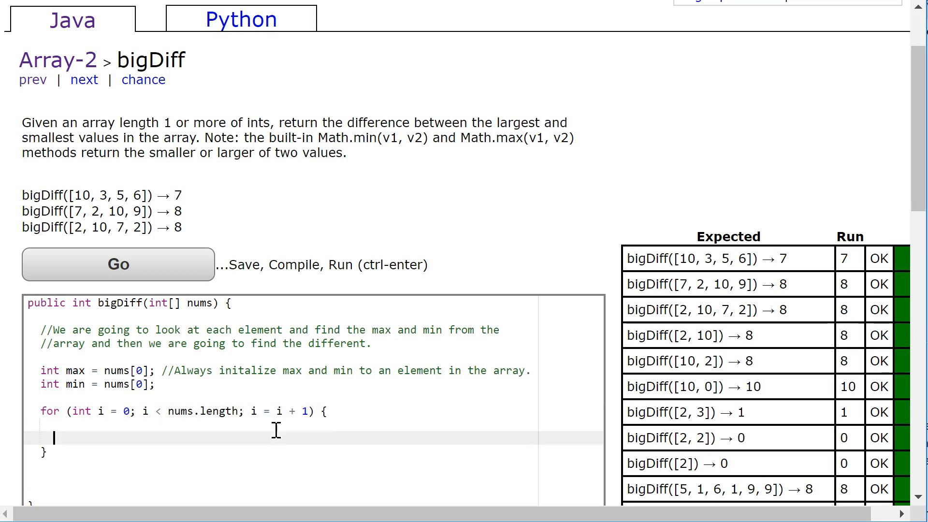
scroll("down", 3)
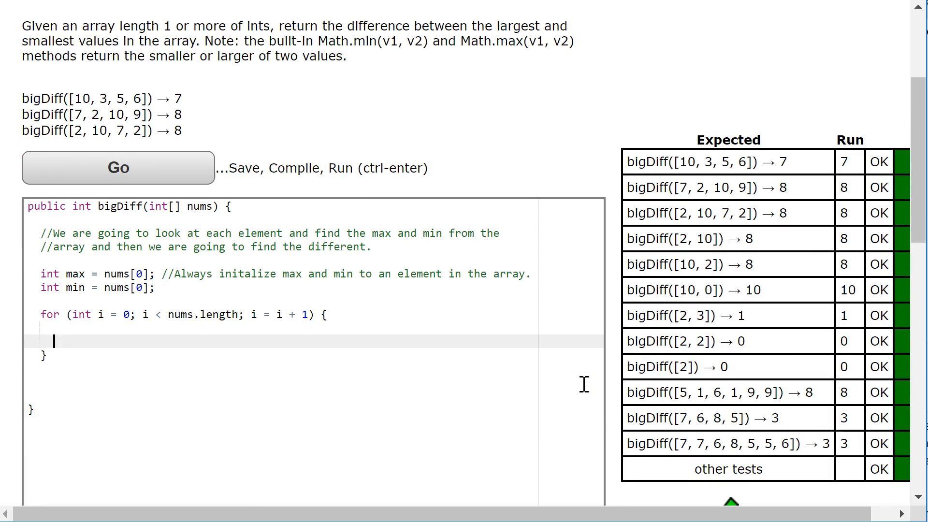
Inside the loop add if (max < nums[i]) max = nums[i]; and if (min > nums[i]) min = nums[i];.
type("if (max < nums")
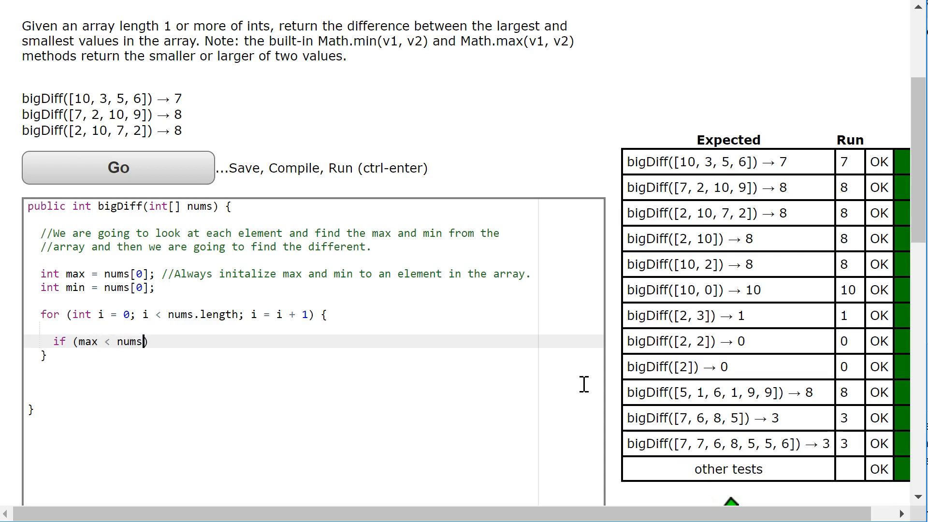
type("[i]")
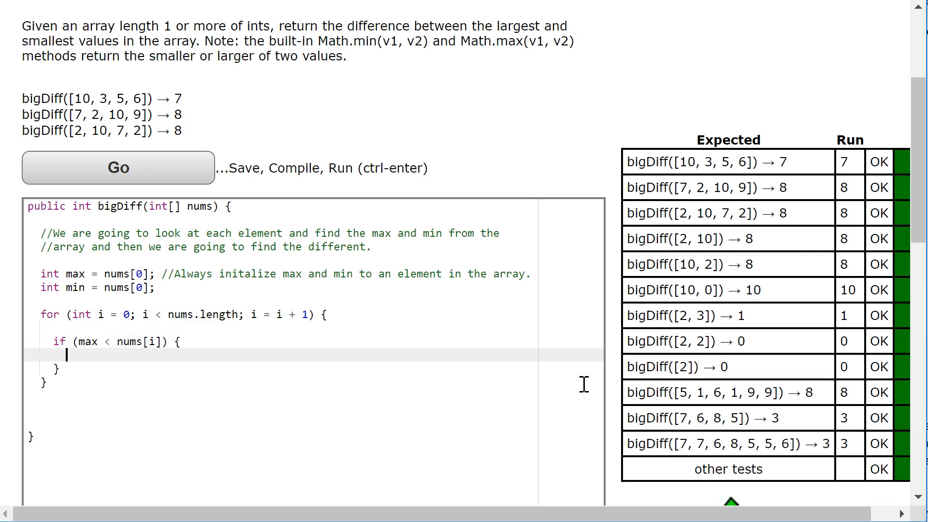
type("max = numsp")
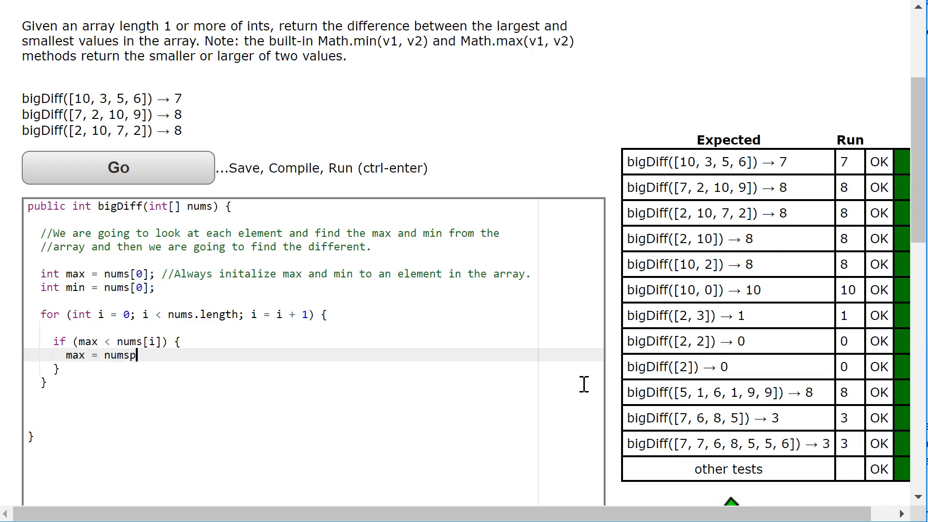
type("[i];")
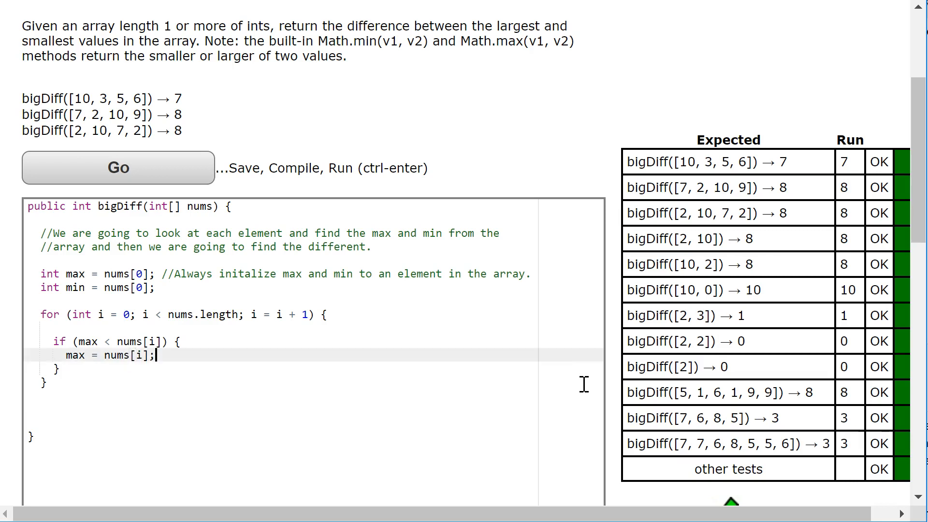
type("if (mi")
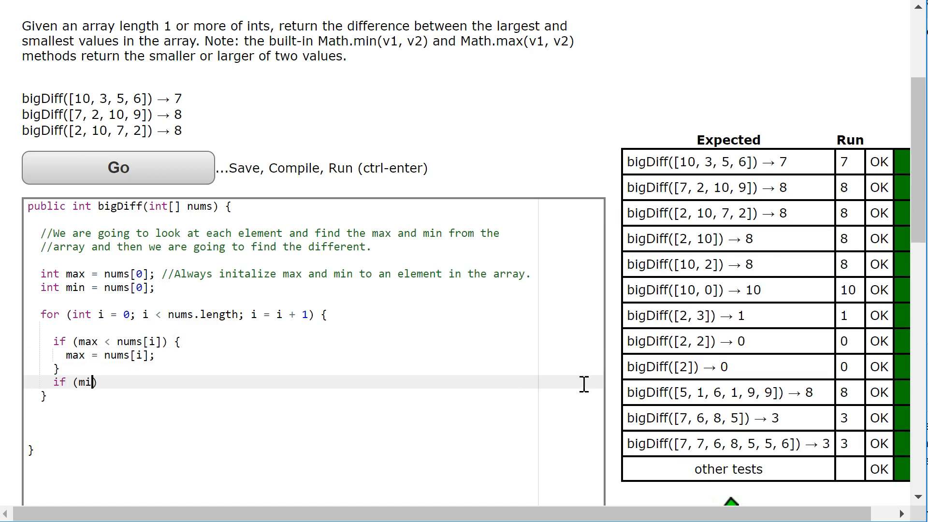
type("n > nums[i")
type("min")
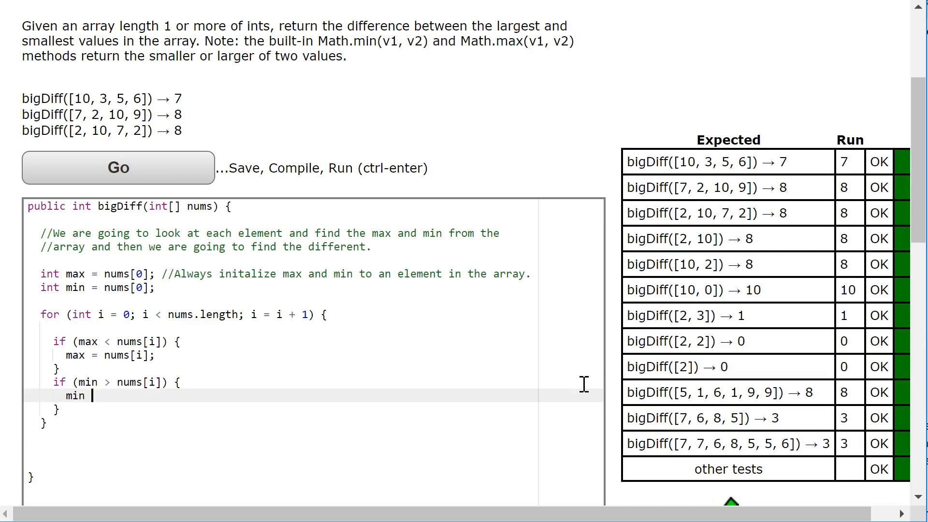
type("= nums[i];")
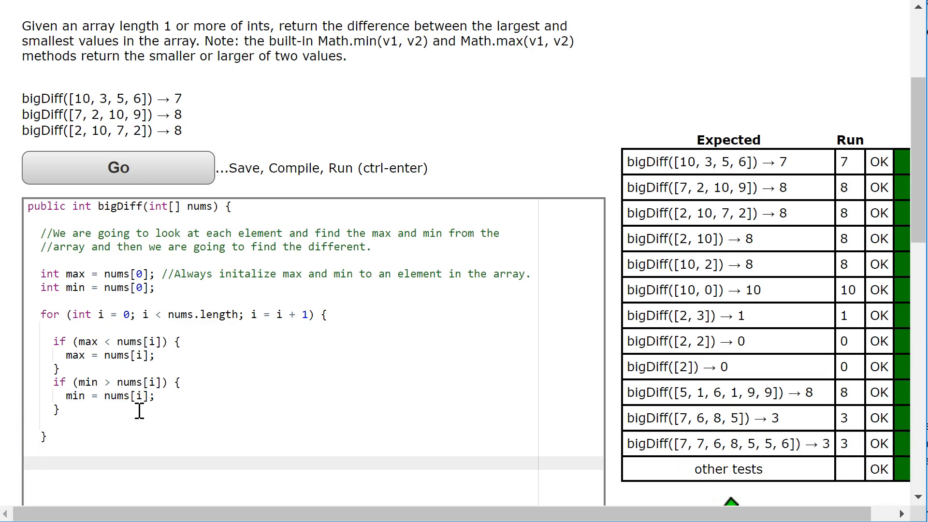
End the method with return max - min; after the loop.
type("return")
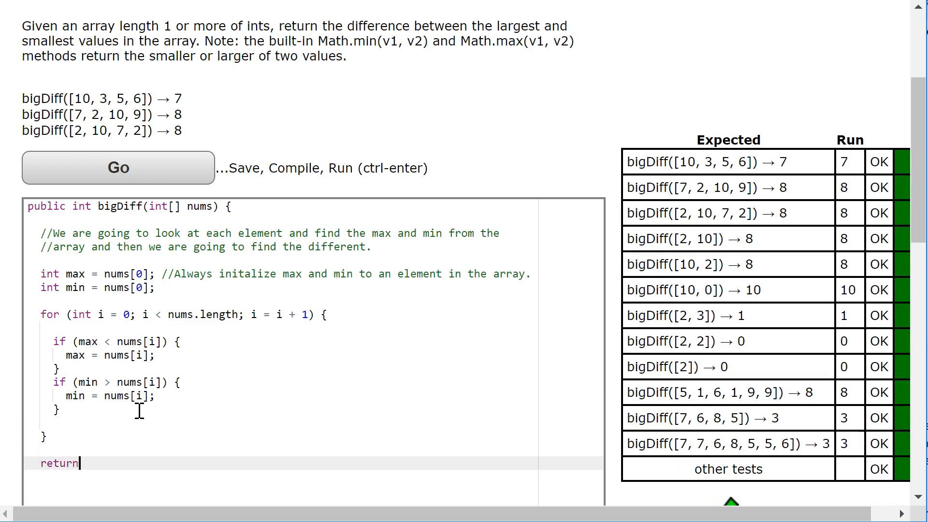
type("max -")
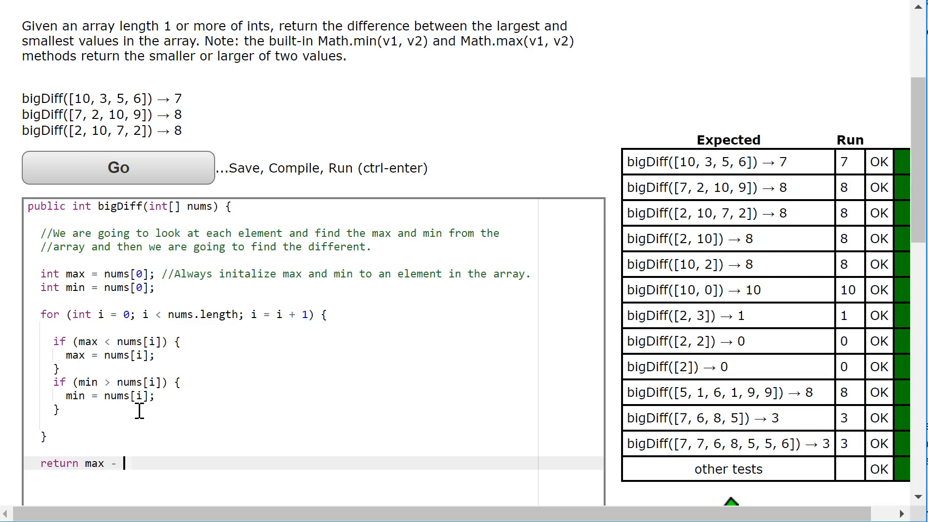
type("min;")
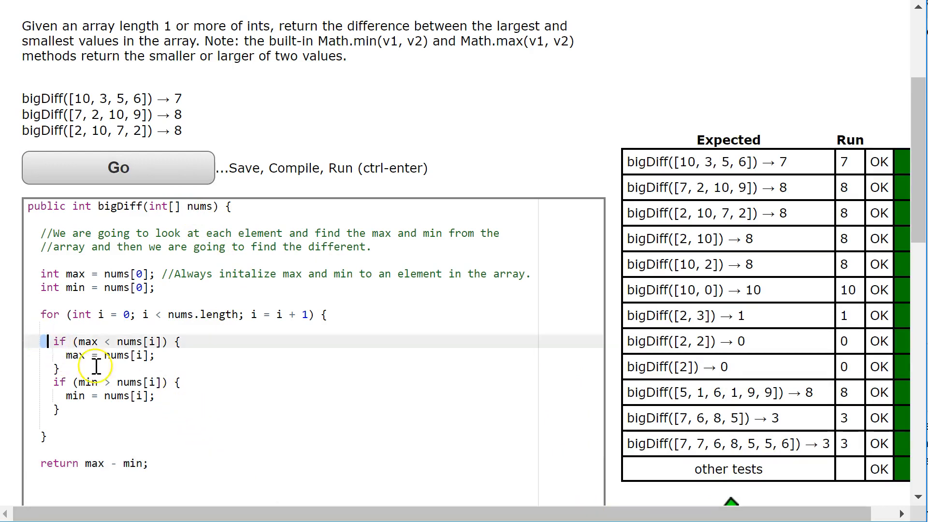
Select and delete both if blocks, leaving the loop body empty.
left_click_drag(50, 341, 56, 407)
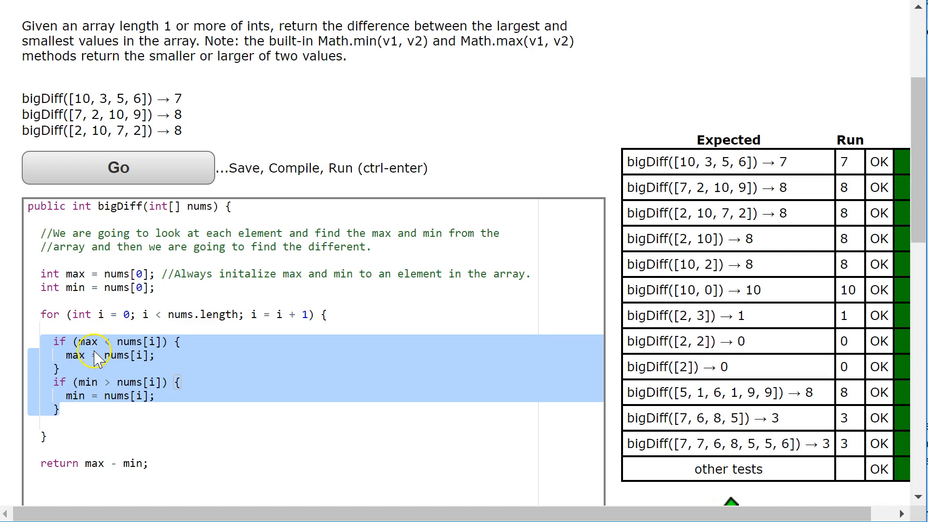
mouse_move(130, 346)
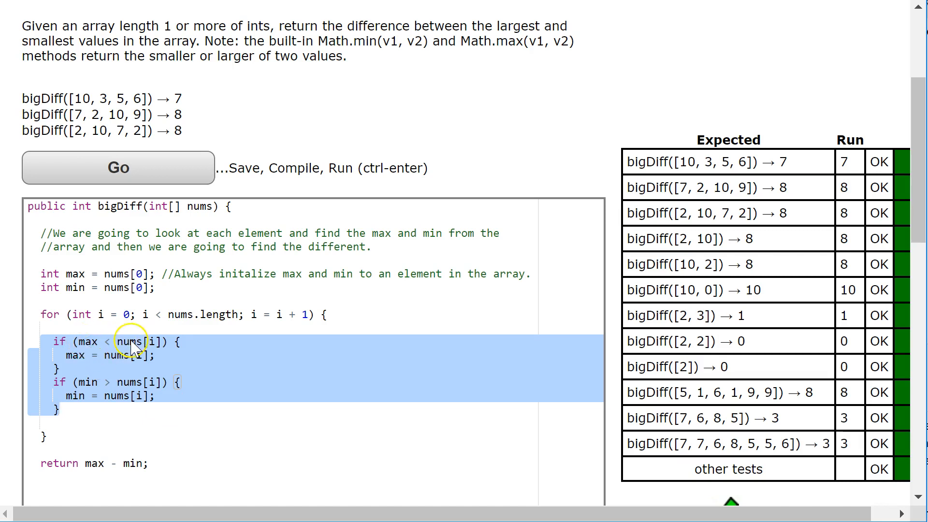
left_click(144, 355)
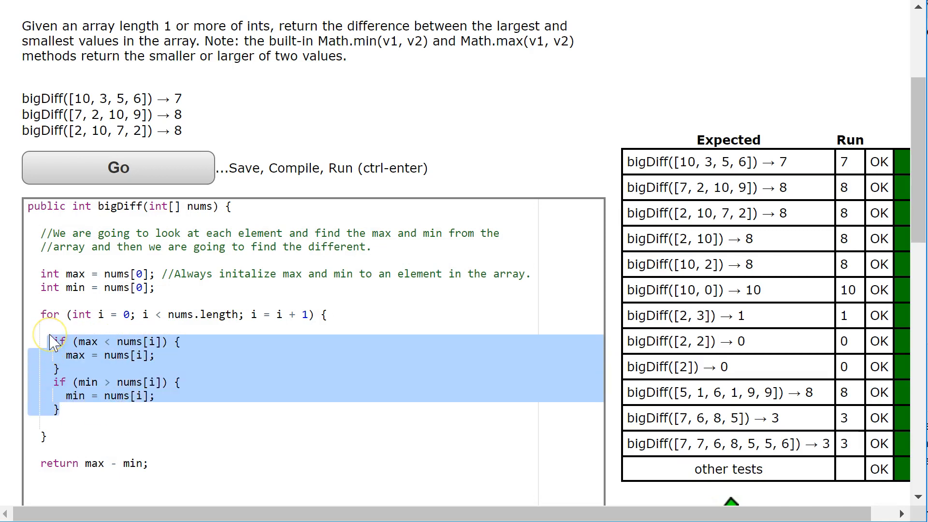
key("Delete")
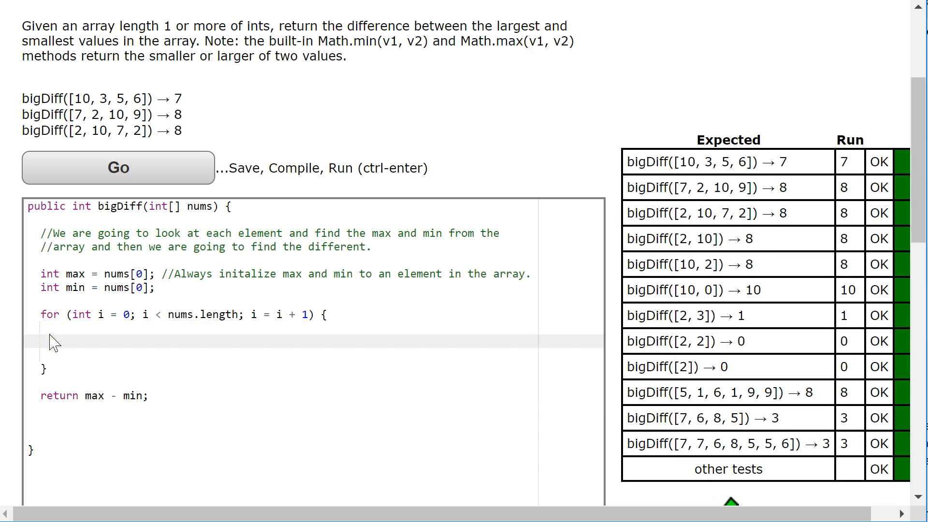
Write max = Math.max(max,nums[i]); as the first line of the loop body.
type("Math.")
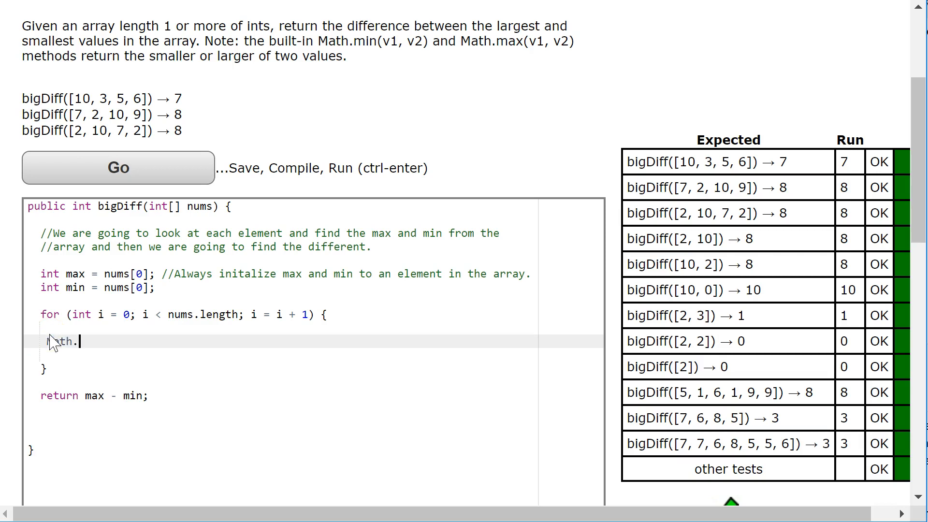
key("Backspace")
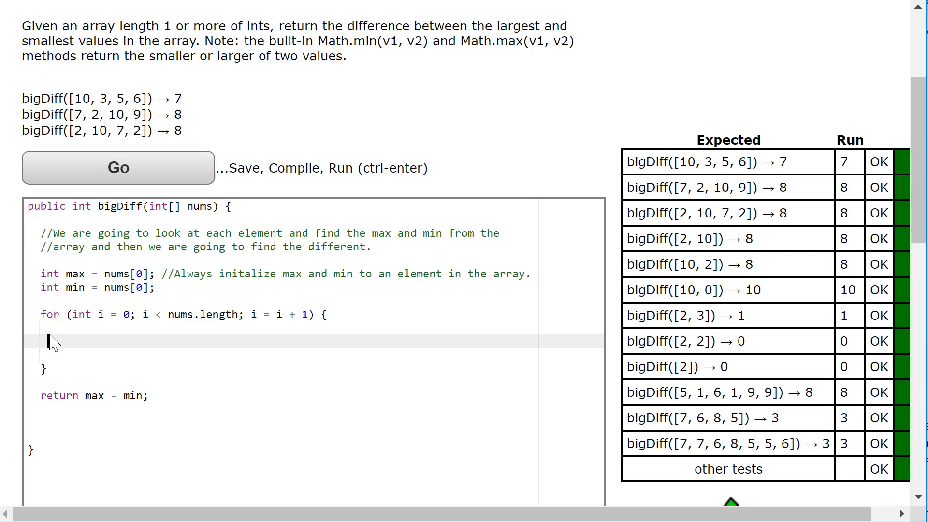
type("max = Math")
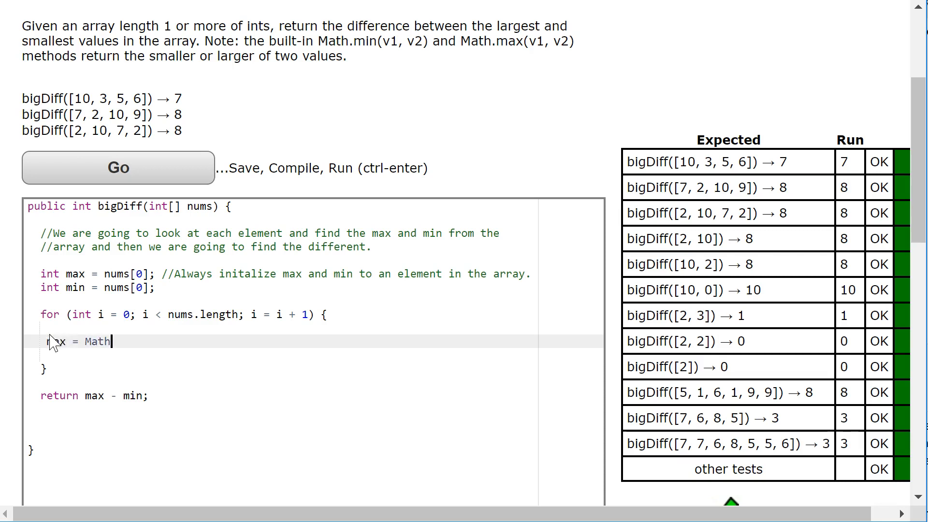
type(".max()")
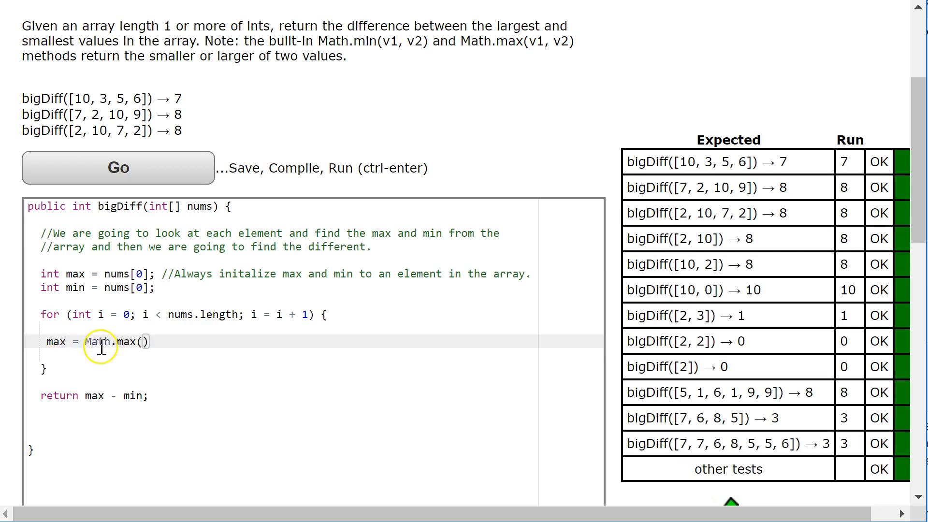
double_click(129, 341)
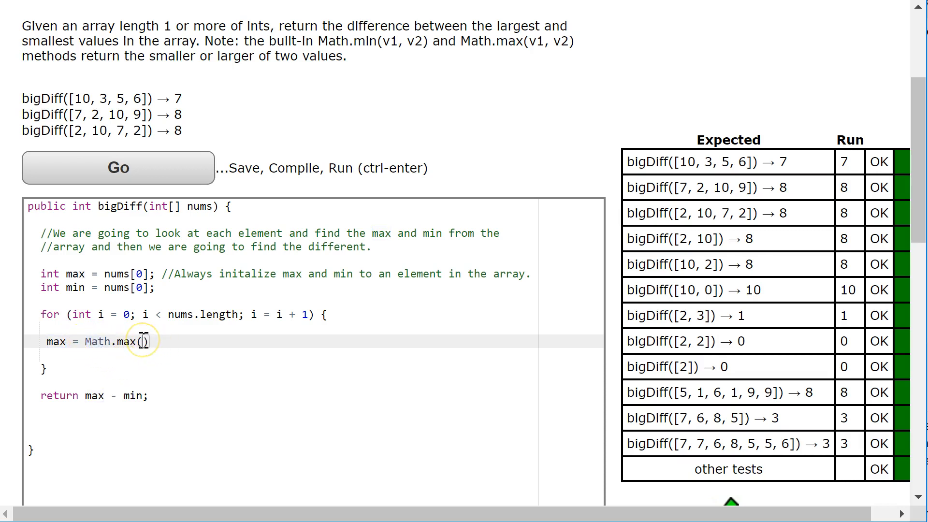
type("max,nums[")
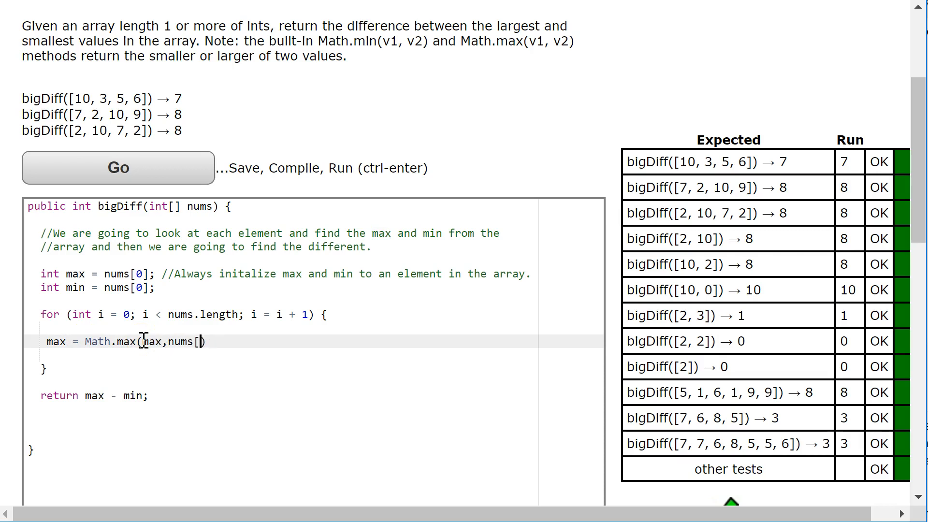
type("i]);")
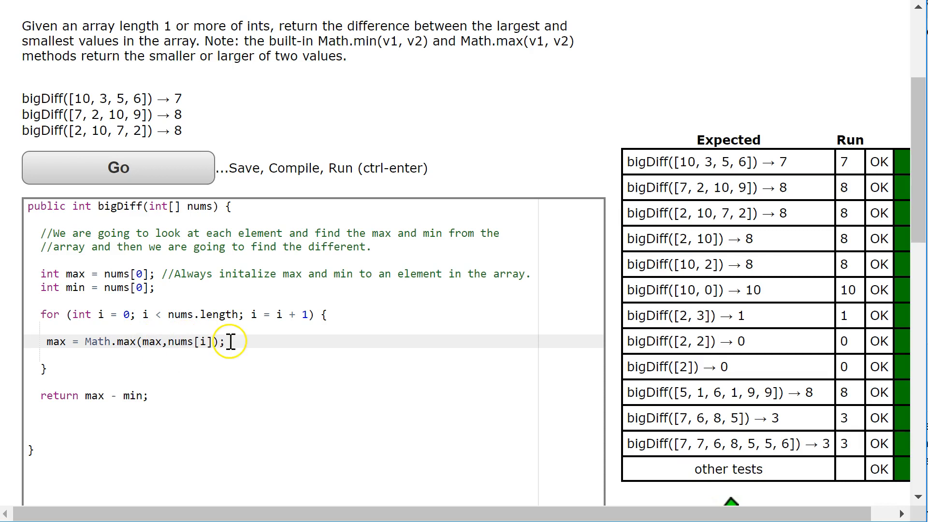
mouse_move(292, 360)
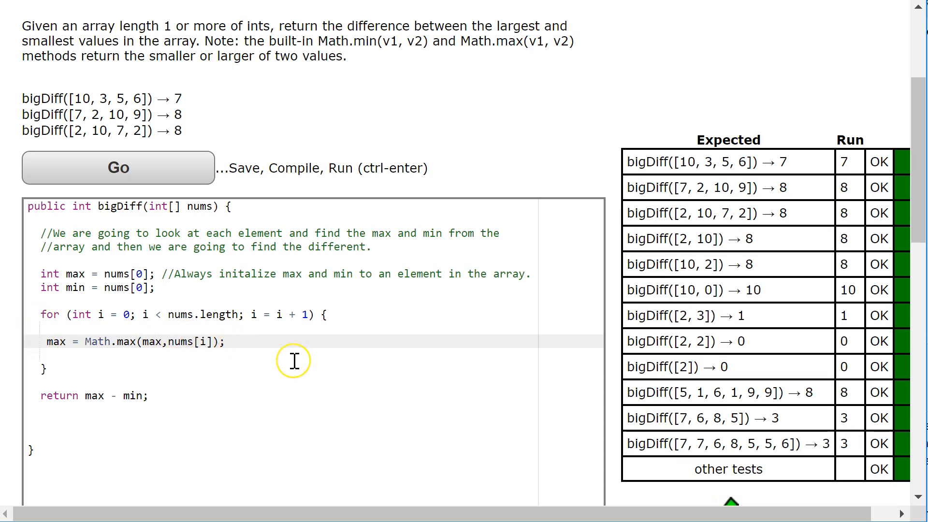
Write min = Math.min(min,nums[i]); as the second line of the loop body.
type("min -")
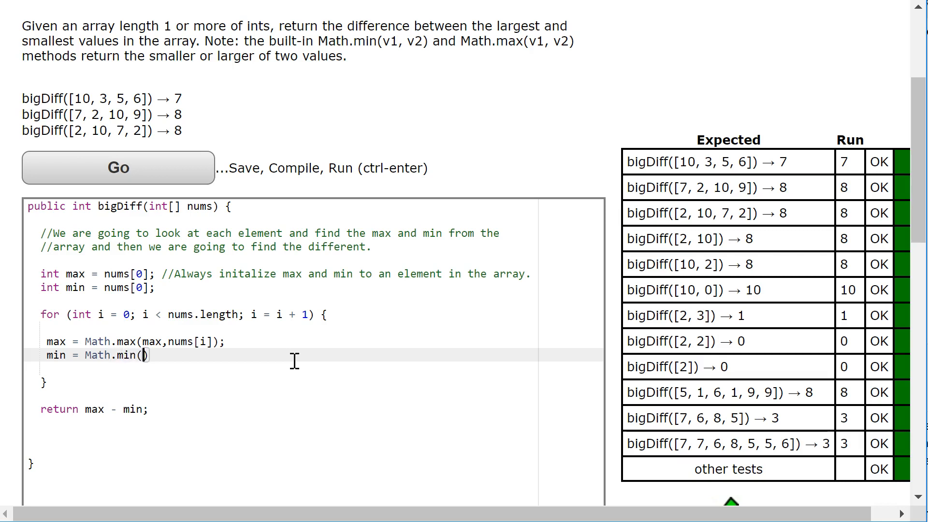
type("min,numsp")
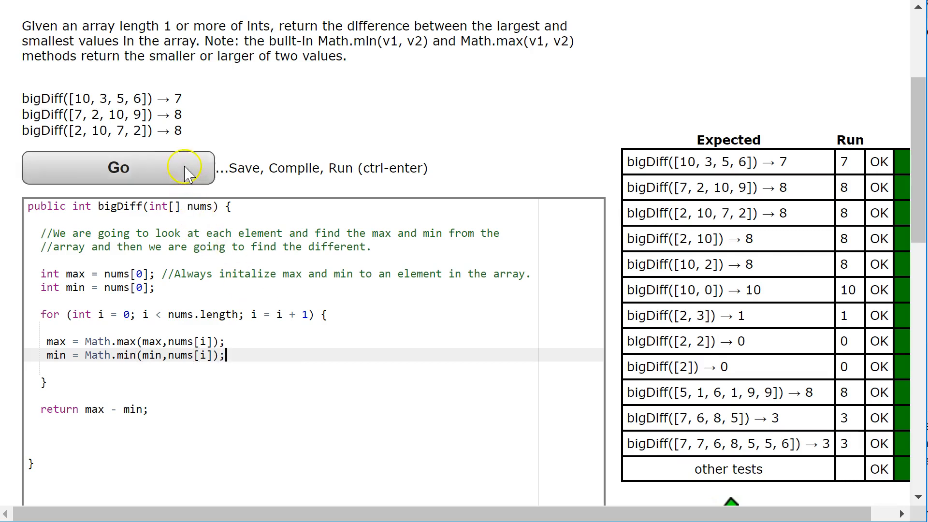
mouse_move(556, 509)
type("1")
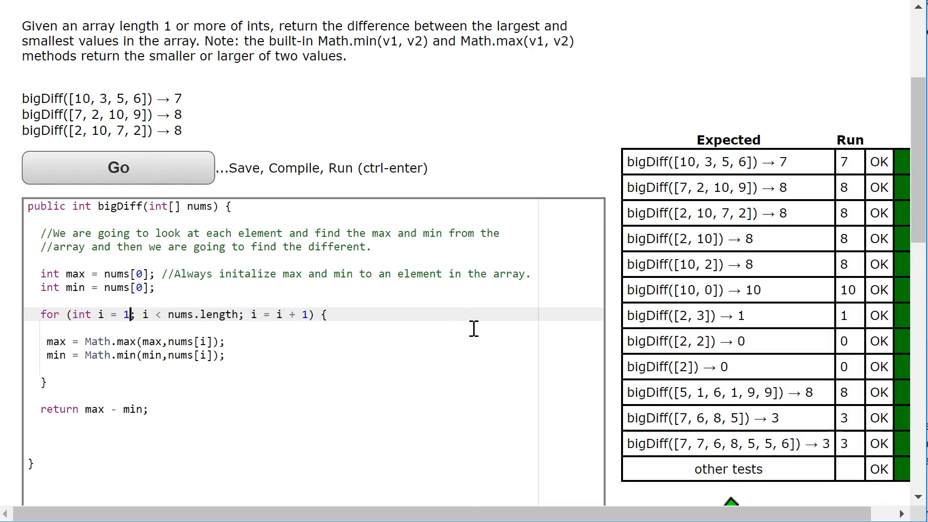
mouse_move(436, 337)
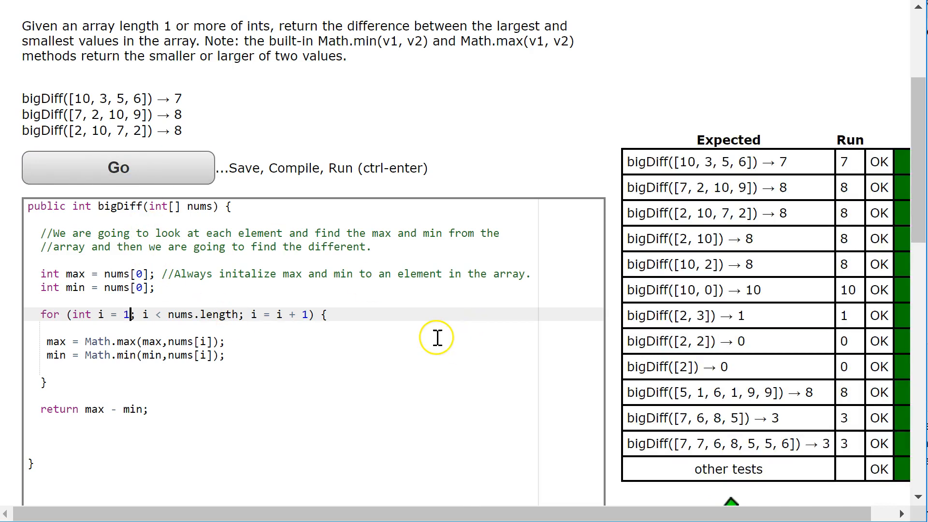
mouse_move(290, 281)
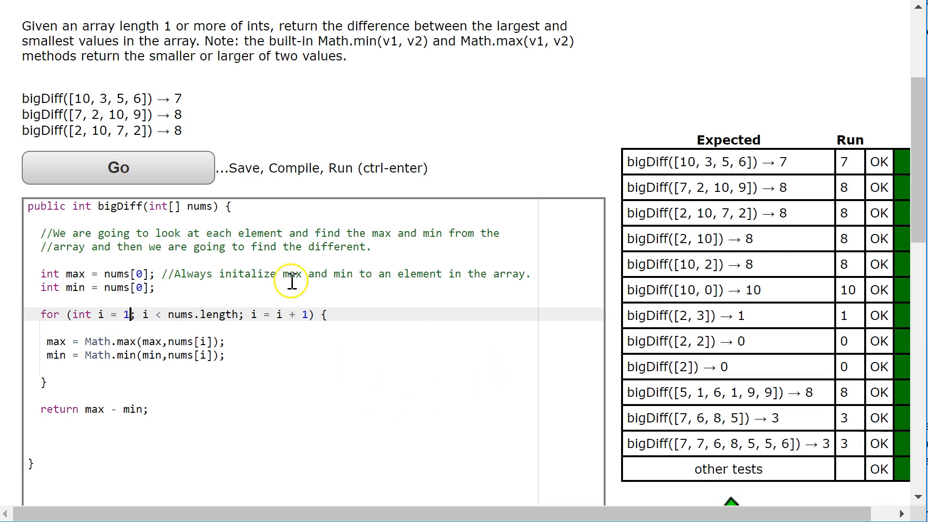